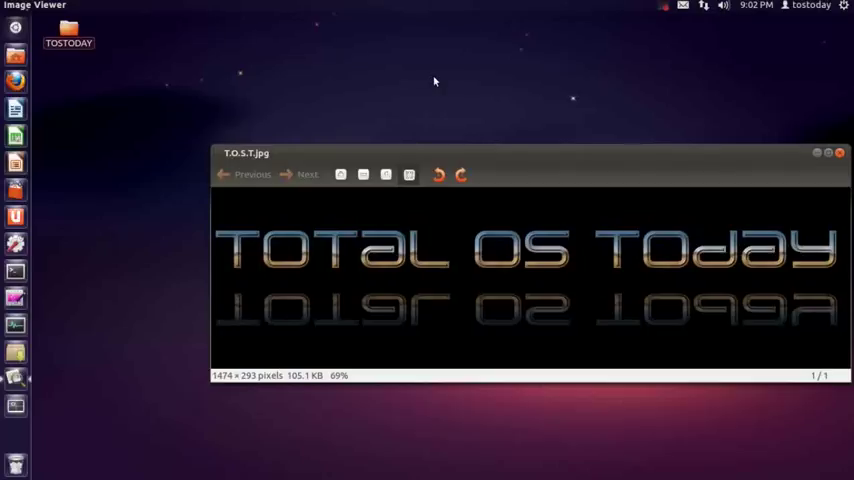
pyautogui.moveTo(263, 15)
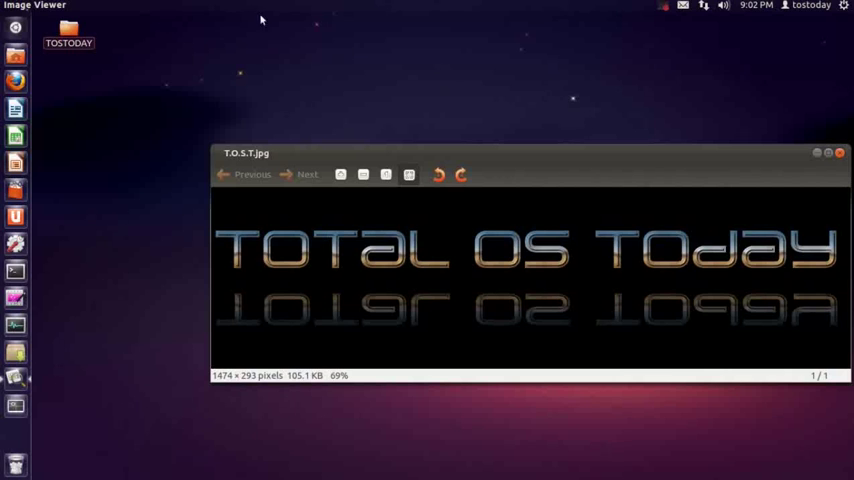